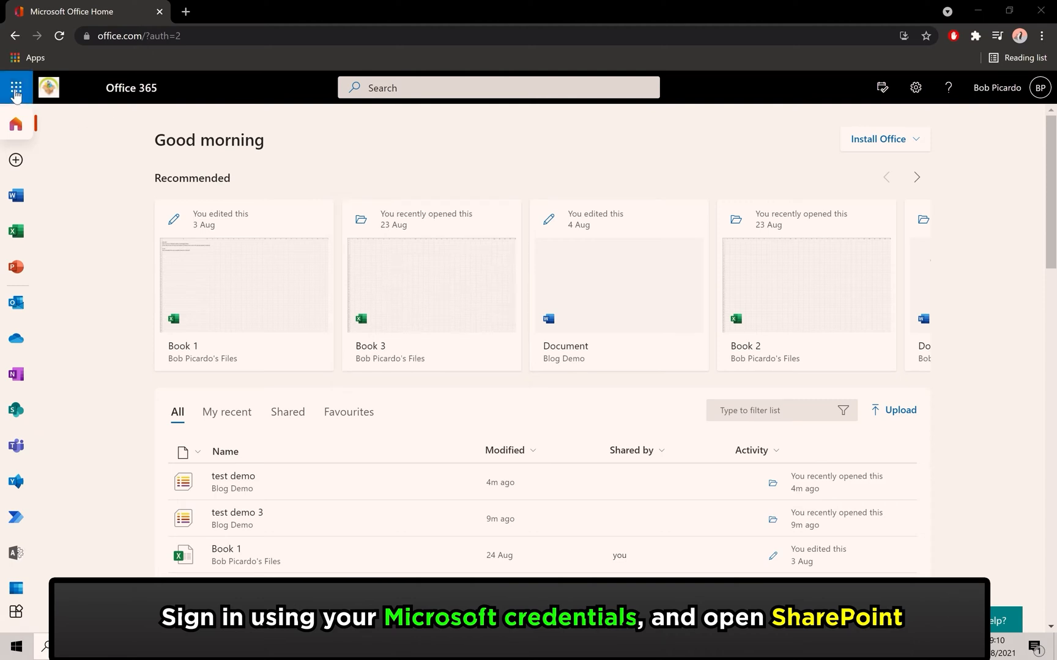
Step: Launch SharePoint from the Office 365 app launcher and load the Blog Demo site
click(16, 88)
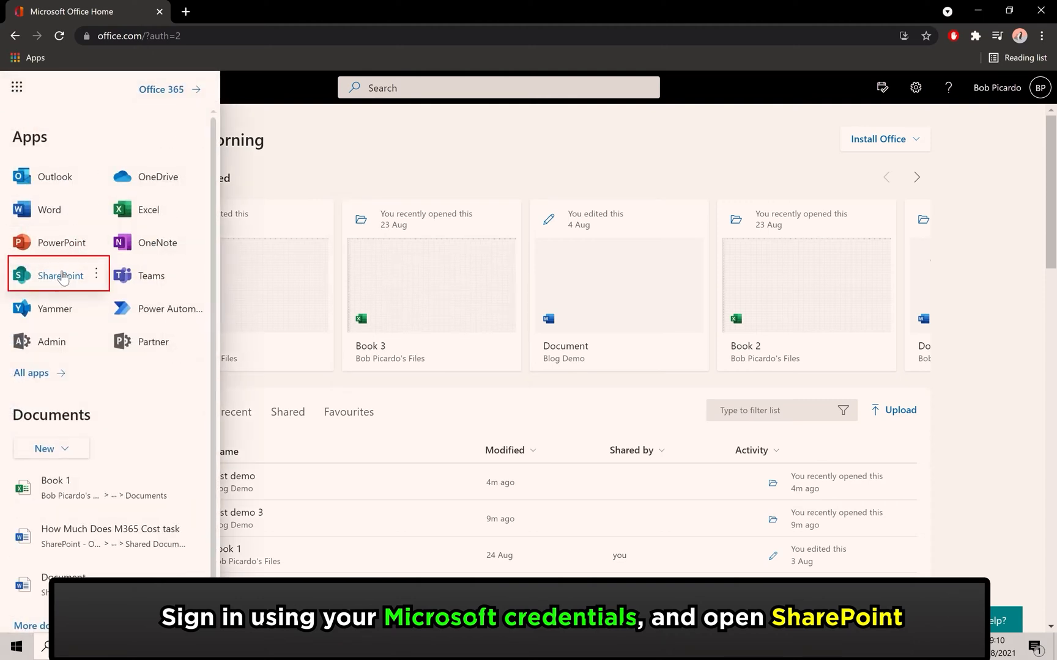
click(60, 275)
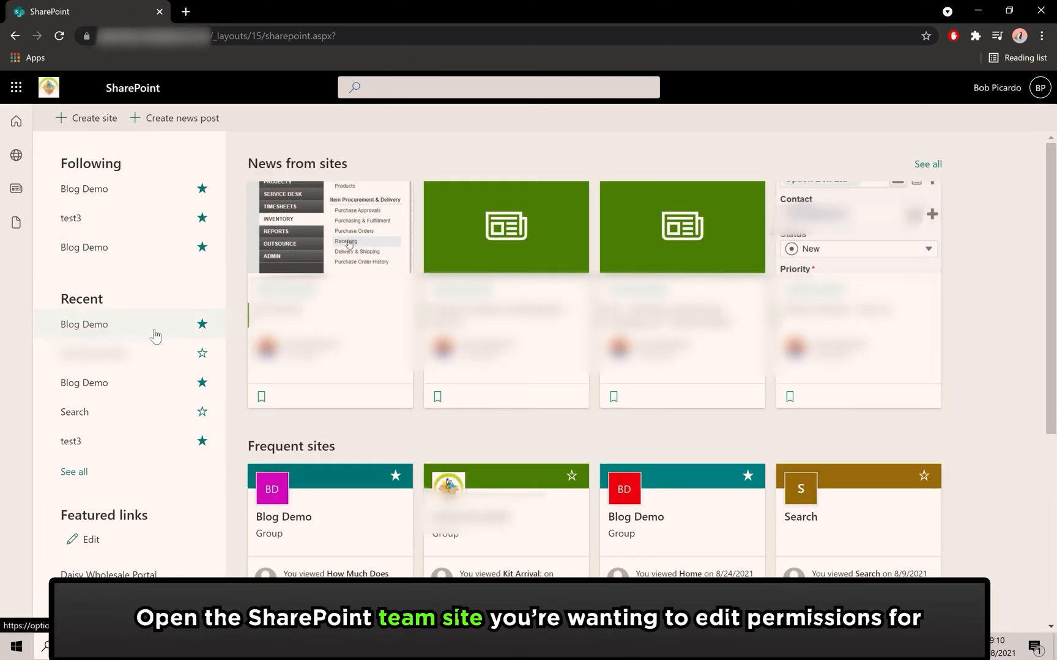
click(84, 324)
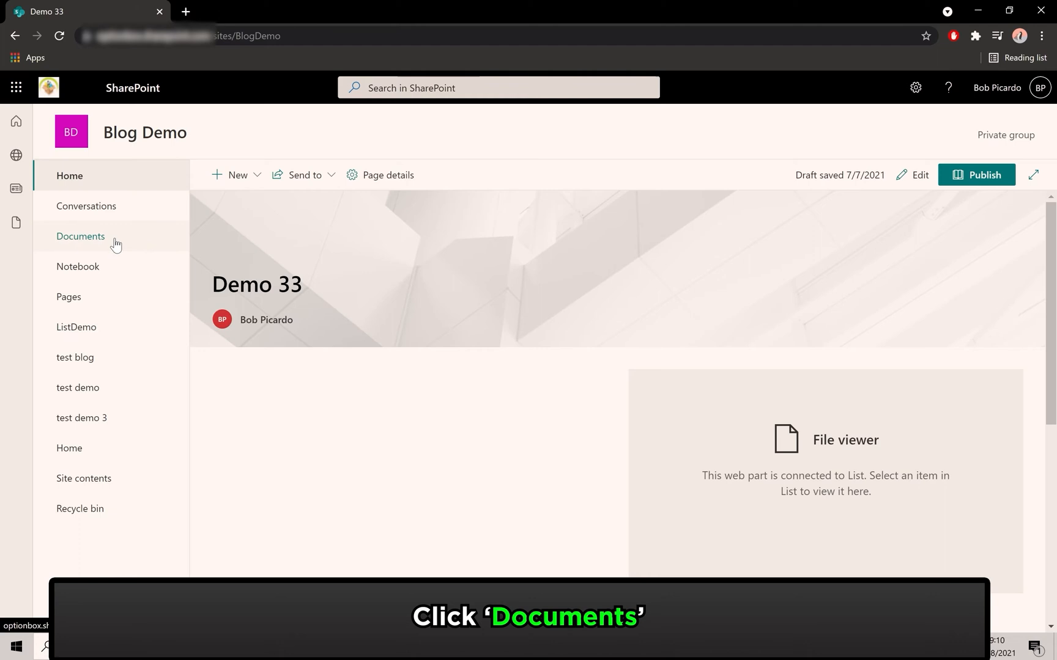
Step: Go into the Documents library and show the actions menu for Demo folder 1
click(81, 236)
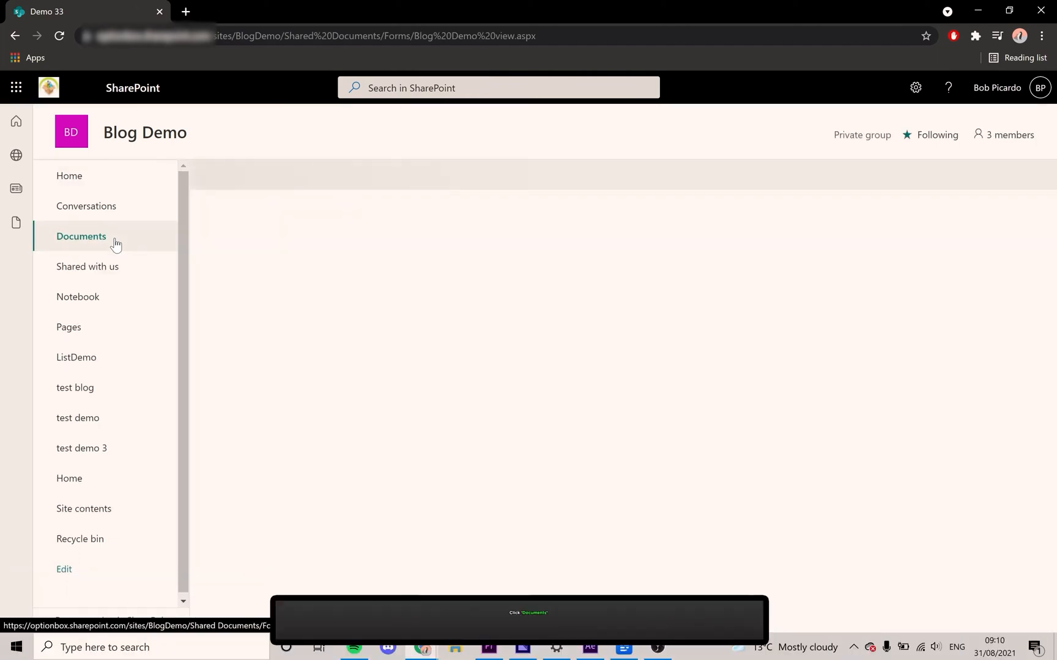
click(81, 236)
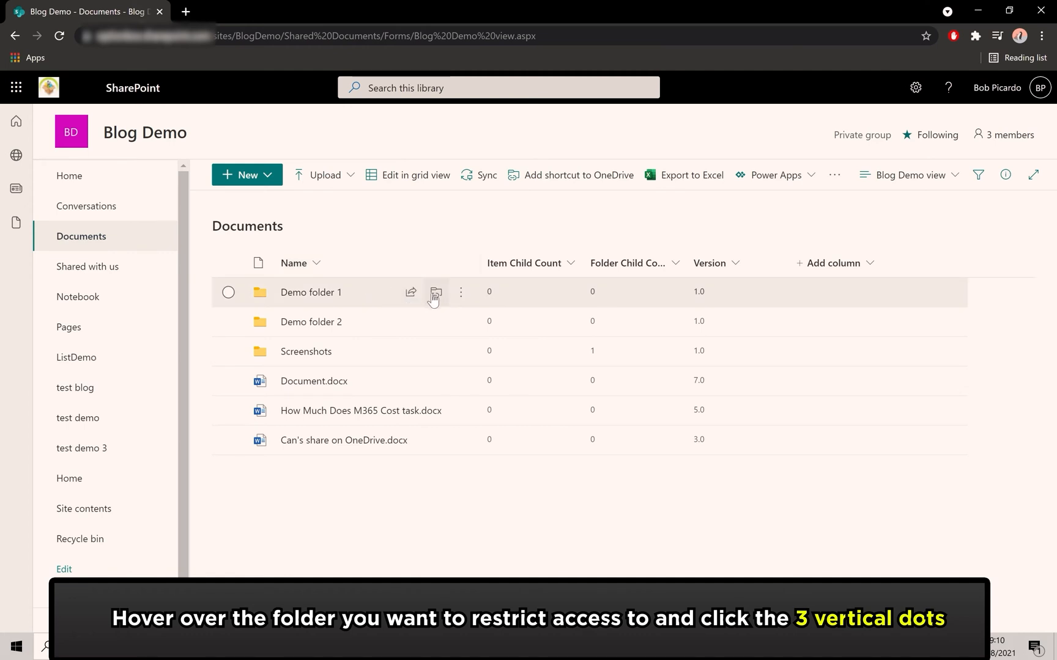
click(460, 292)
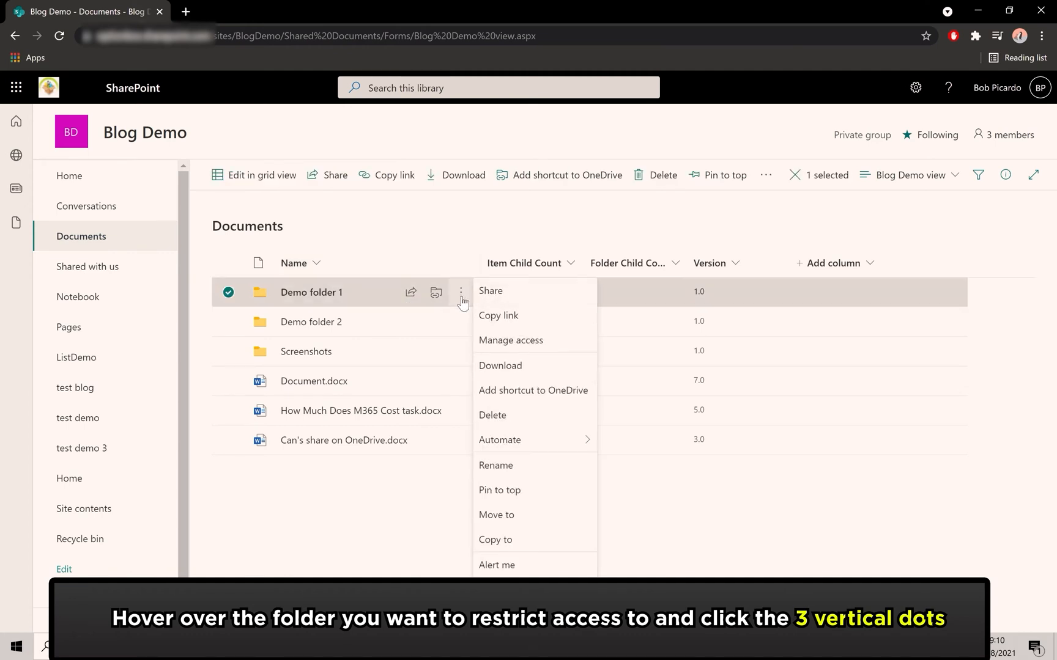
mouse_move(510, 340)
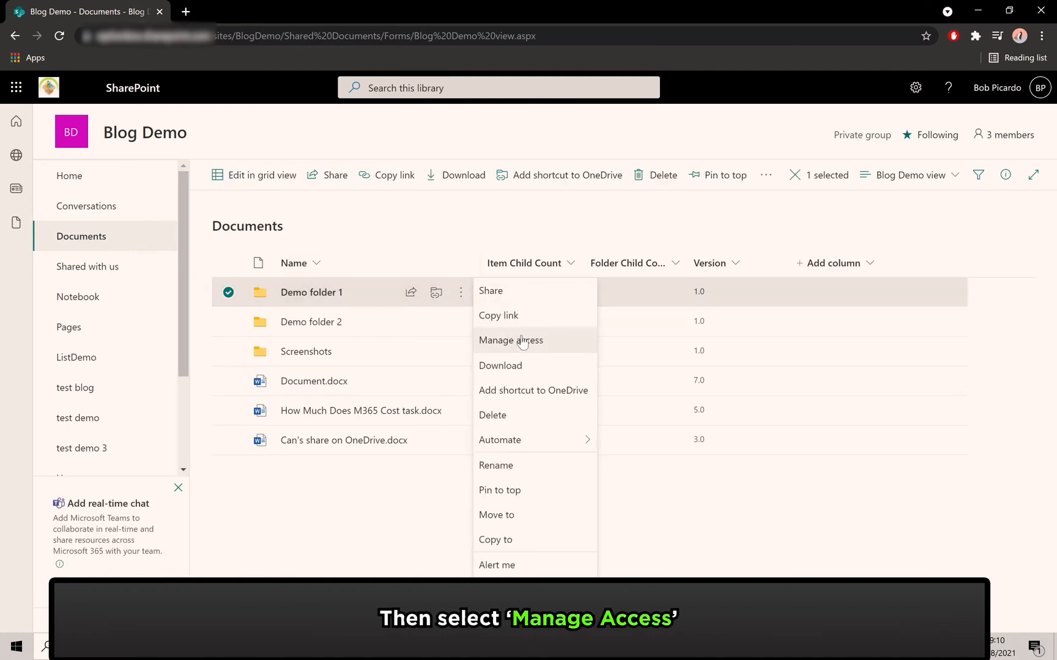
Step: From Manage access, reach the Advanced permissions page listing Demo folder 1's six groups
click(510, 340)
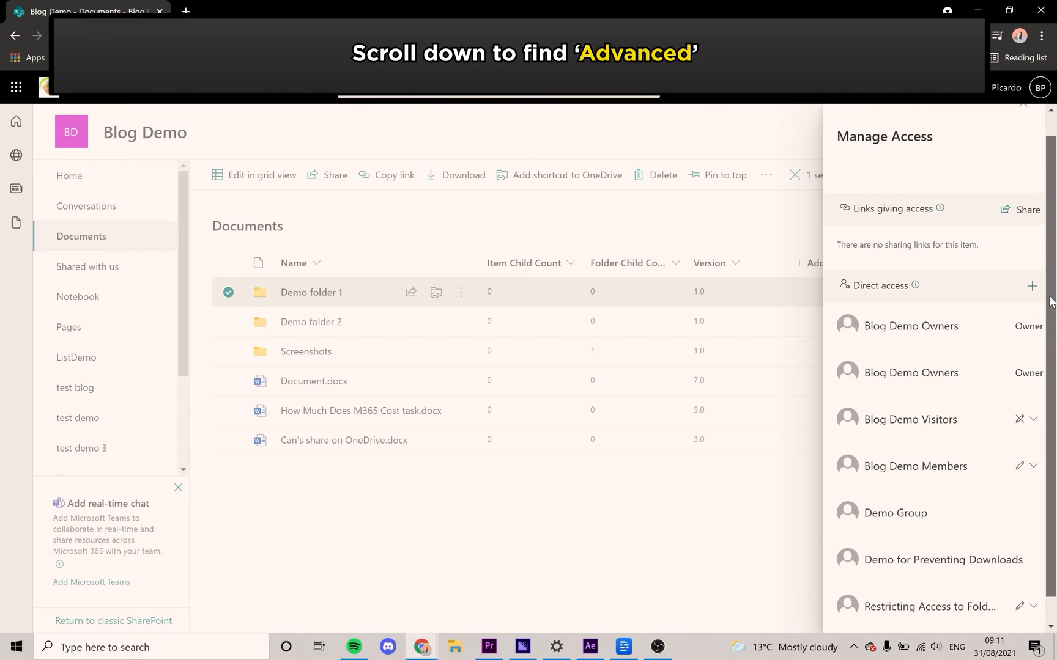
scroll(down, 3)
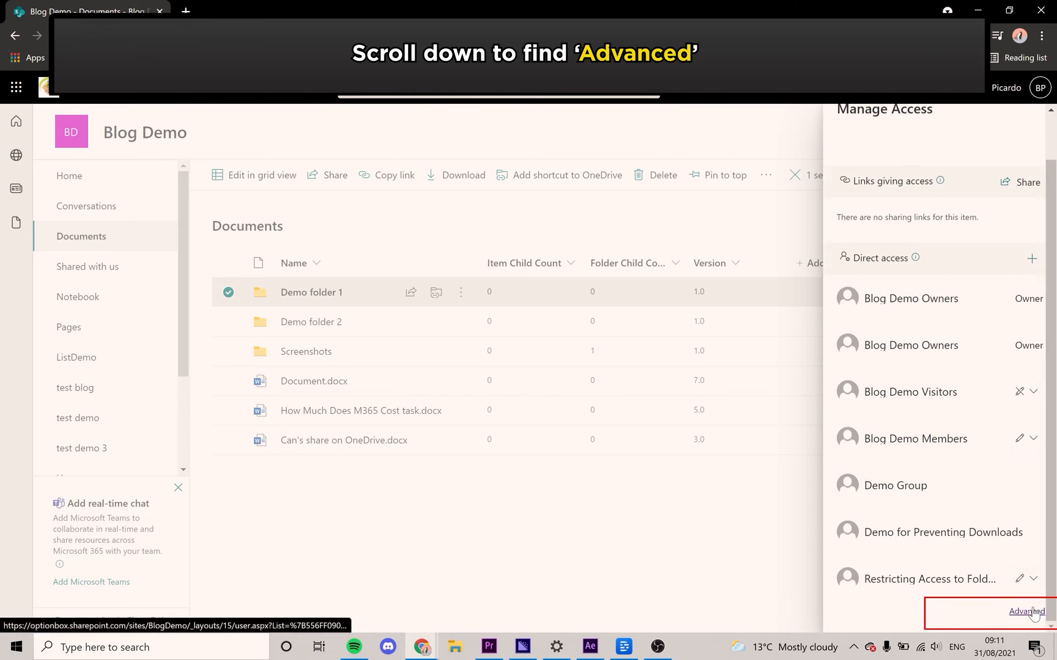
click(1023, 612)
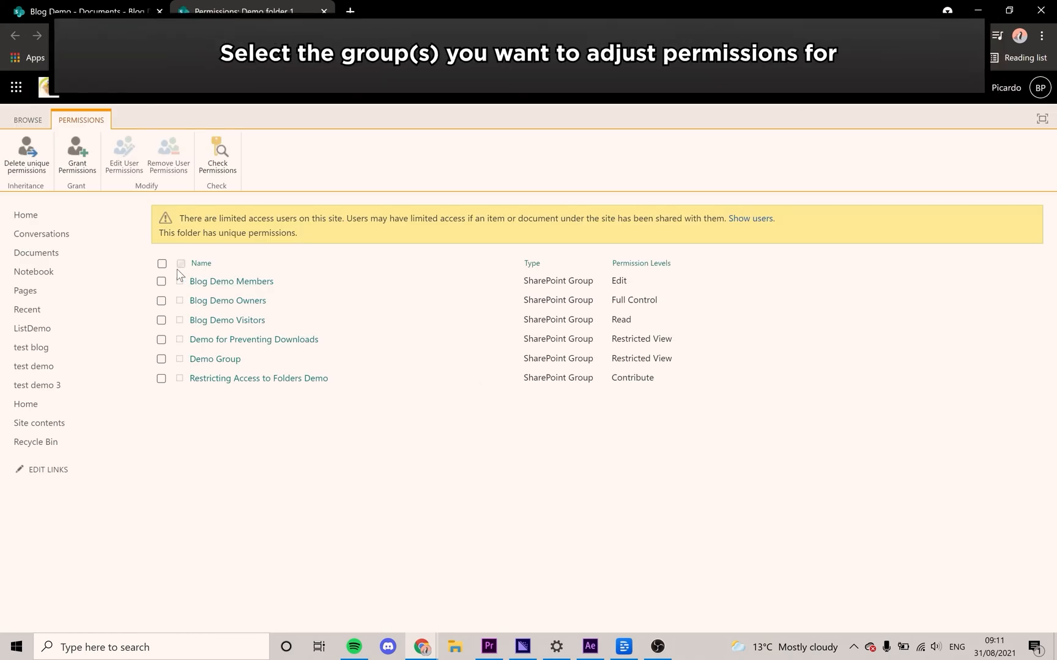
Step: Select all six groups and bring up Edit User Permissions for them
click(162, 262)
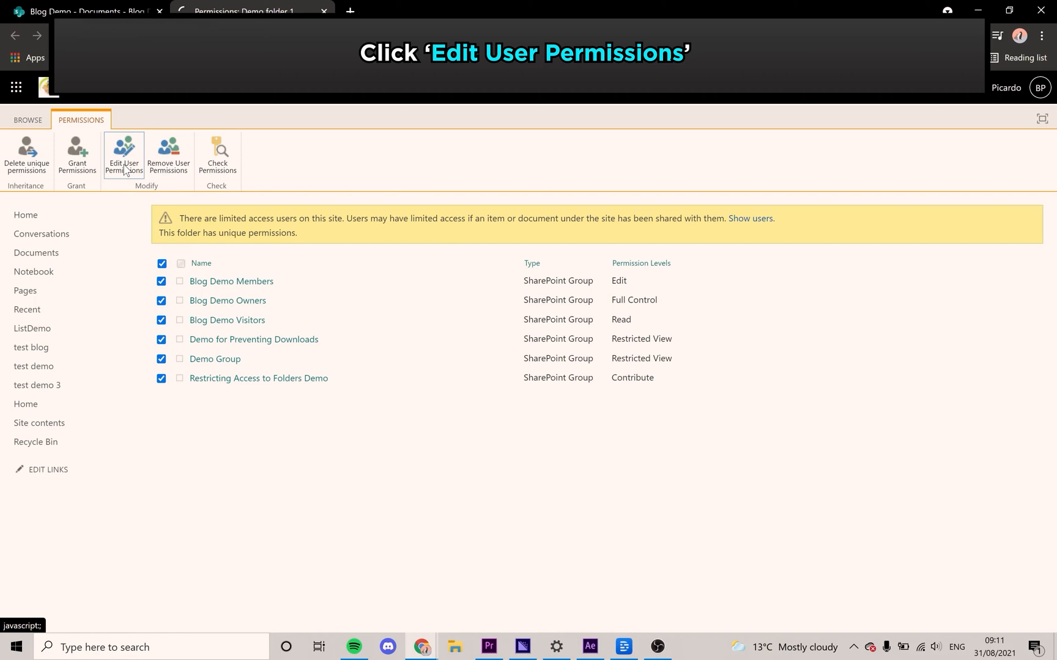
click(124, 156)
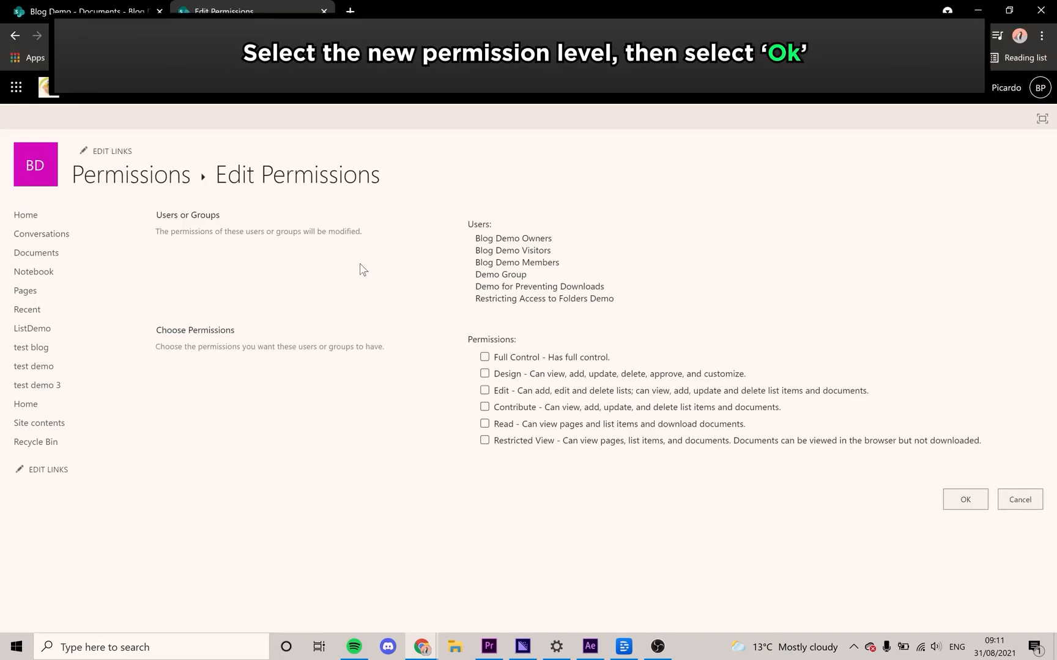
mouse_move(458, 347)
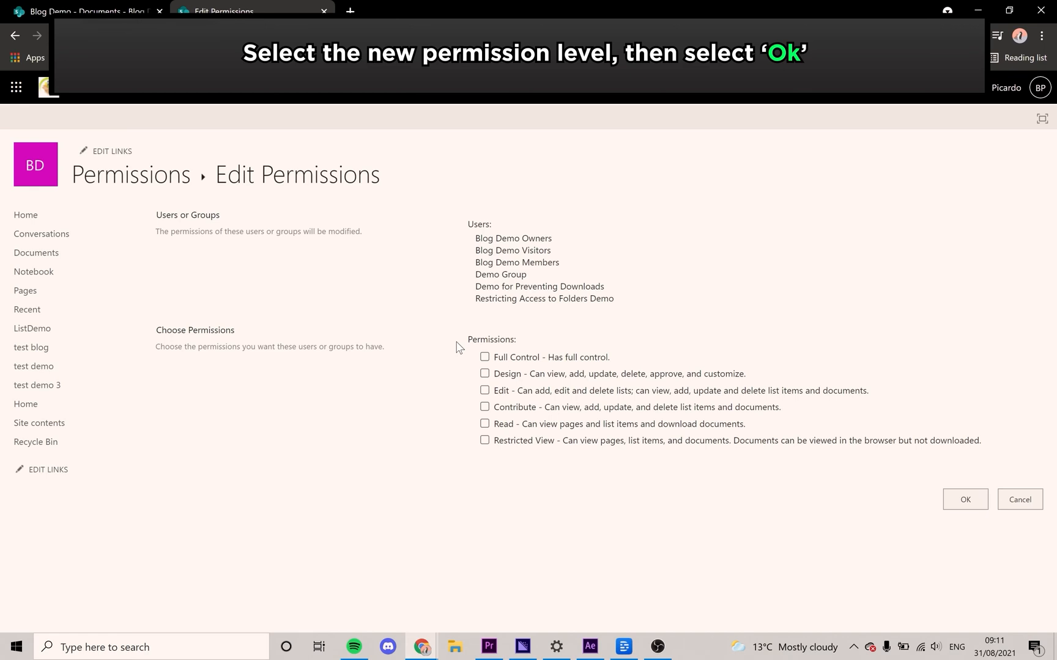
Step: Toggle Full Control and Restricted View on and off, then cancel so all levels stay unchanged
click(484, 357)
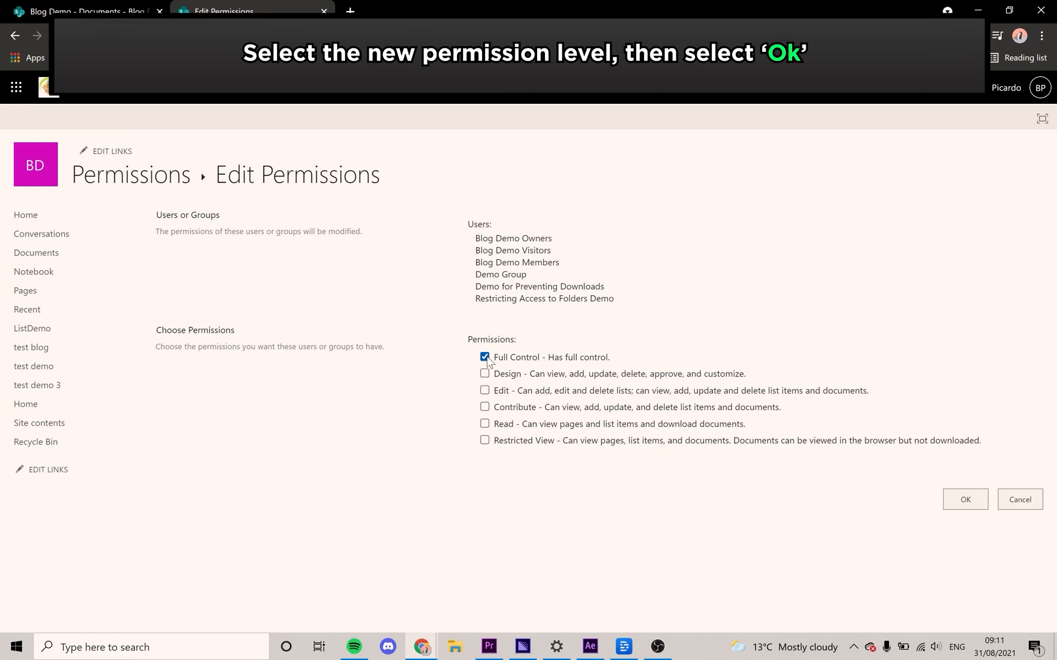
click(484, 358)
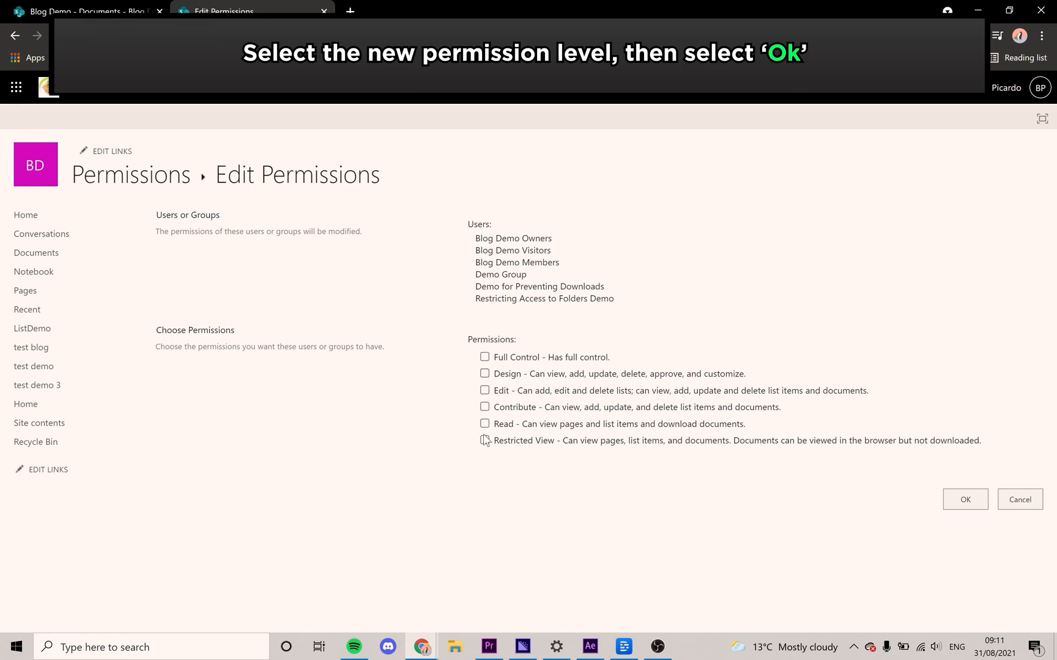
click(485, 440)
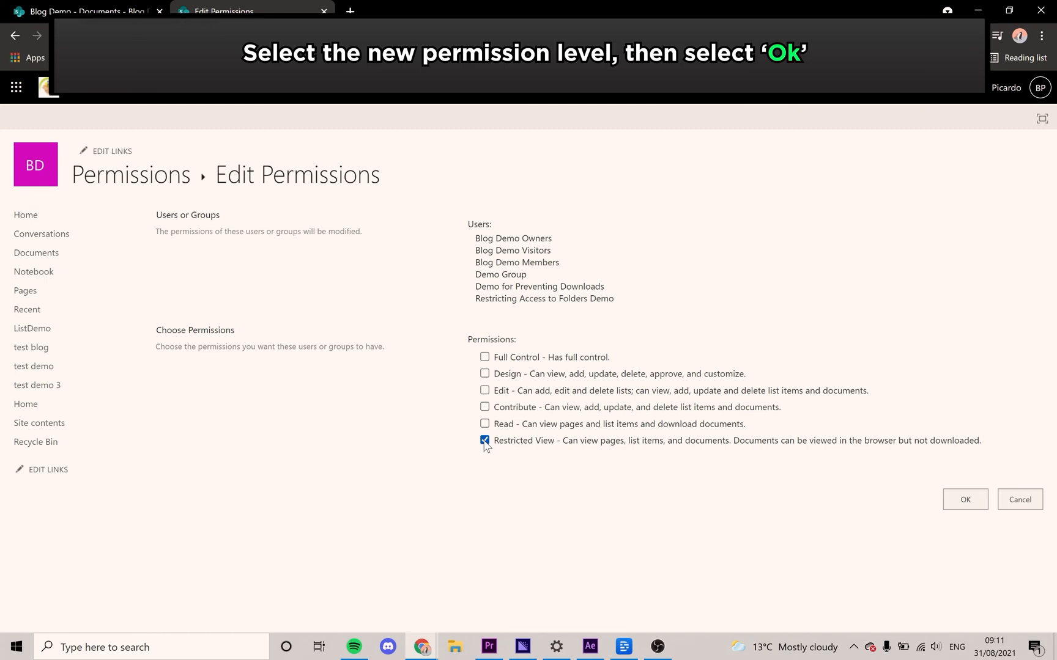
click(484, 440)
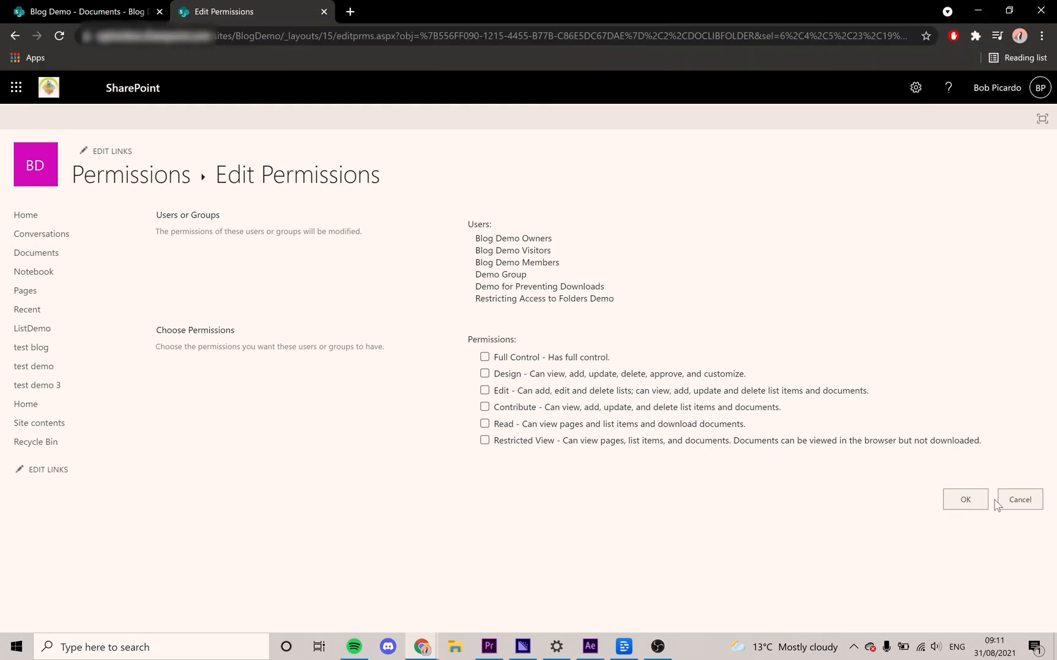
click(1019, 499)
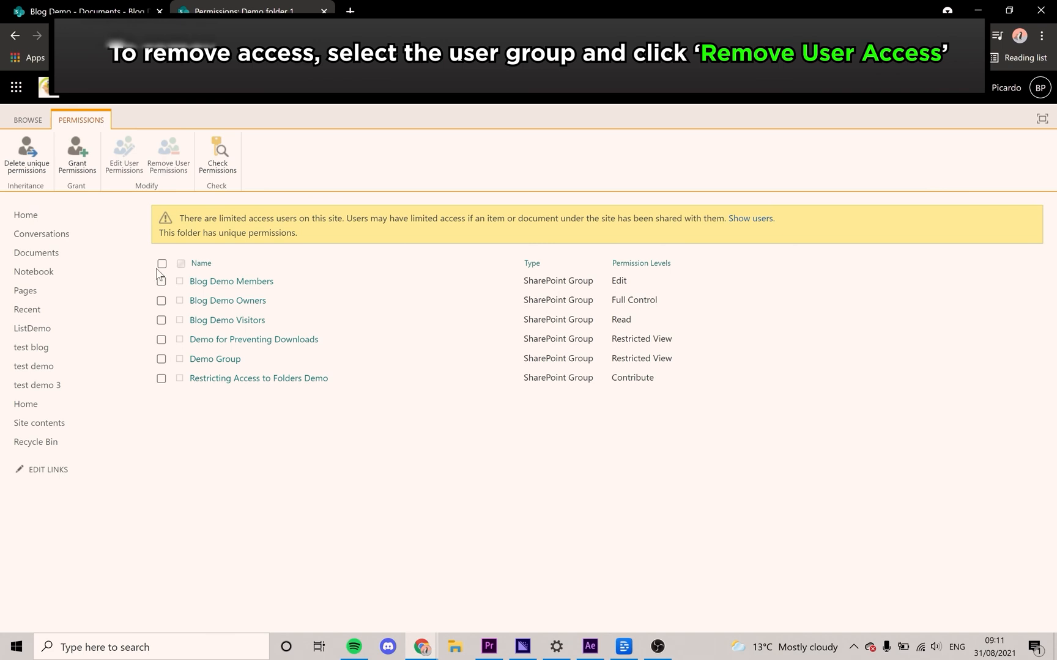
Step: Select all six groups again and choose Remove User Permissions, raising the confirmation prompt
click(161, 263)
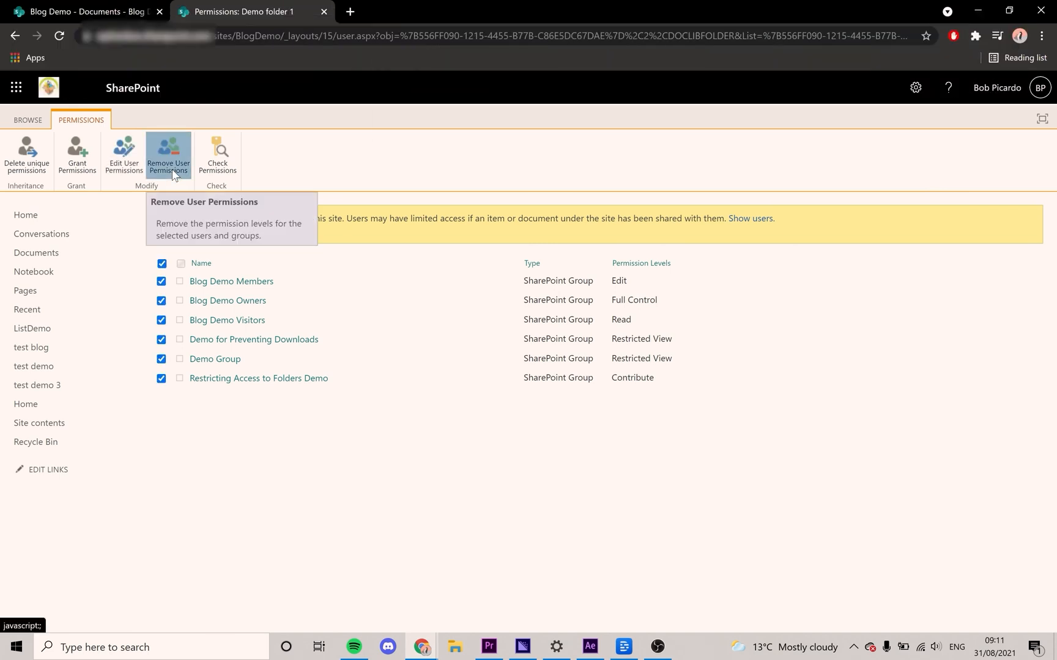
click(169, 156)
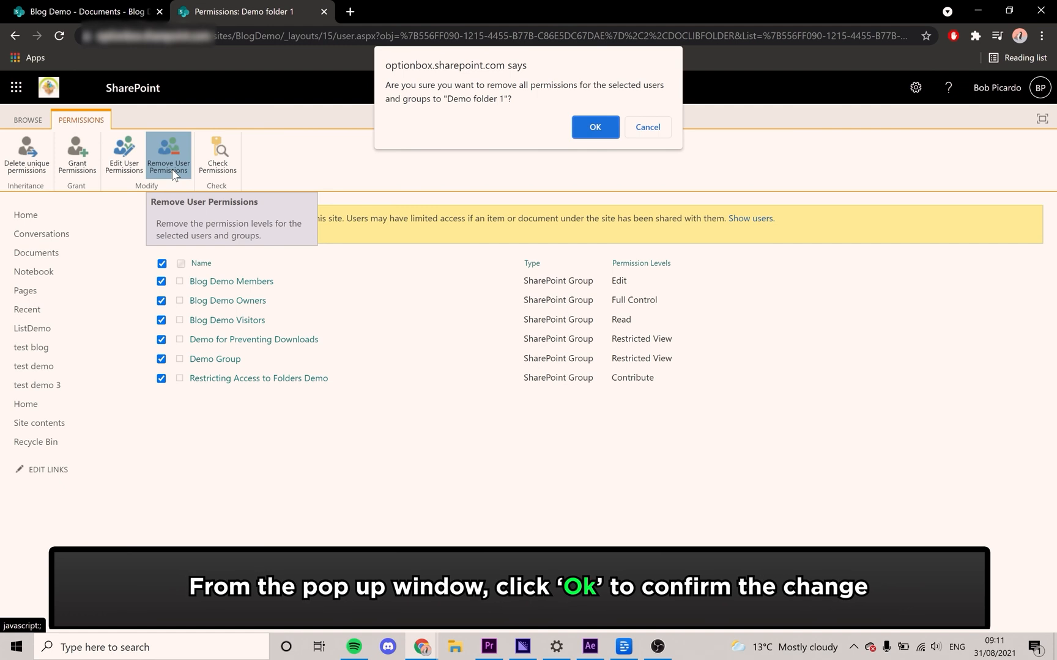